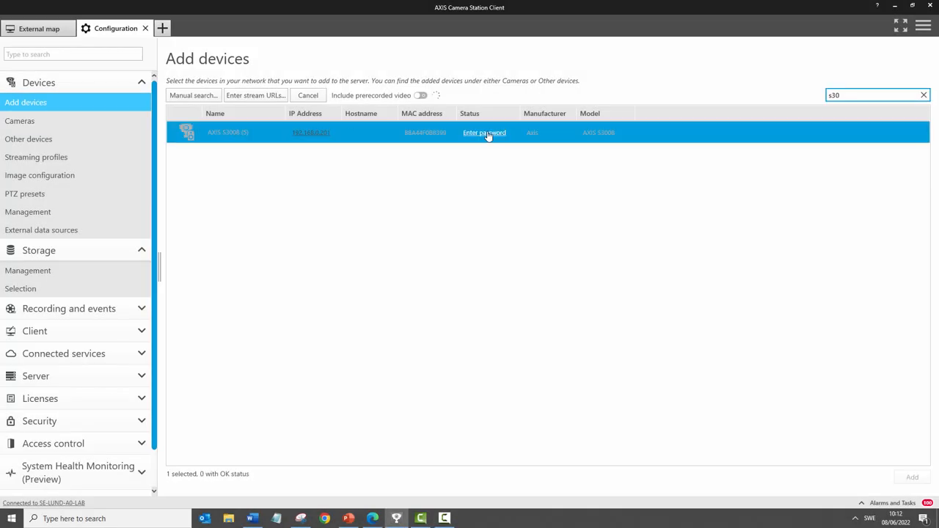
Add the found AXIS S3008 recorder with its root credentials using quick configuration
left_click(484, 132)
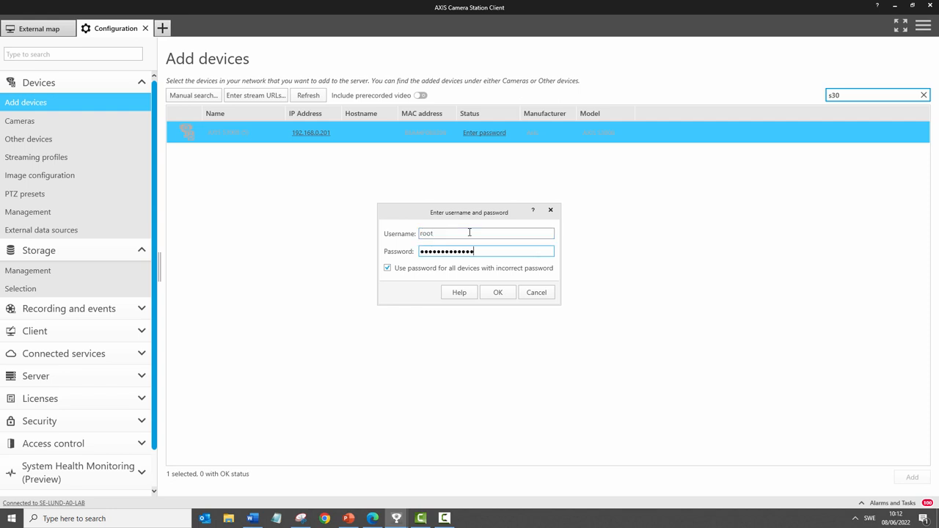
left_click(498, 292)
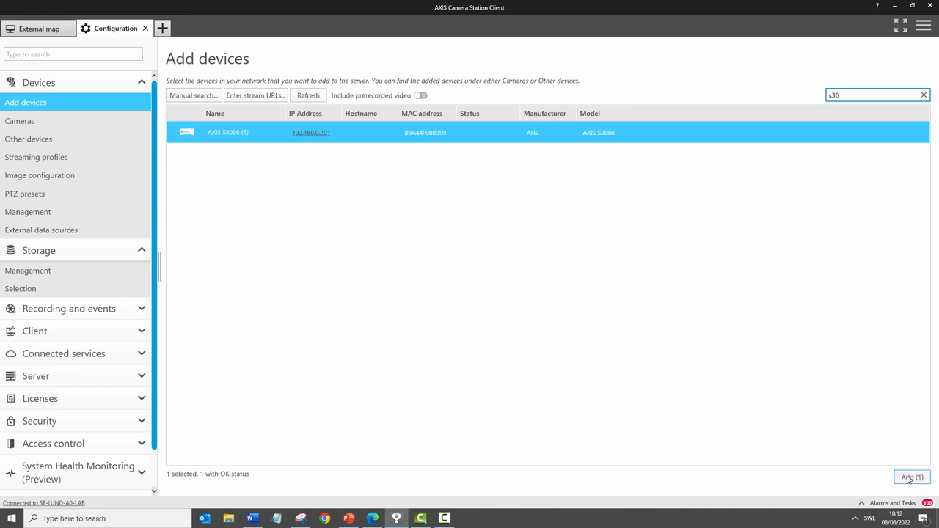
left_click(911, 477)
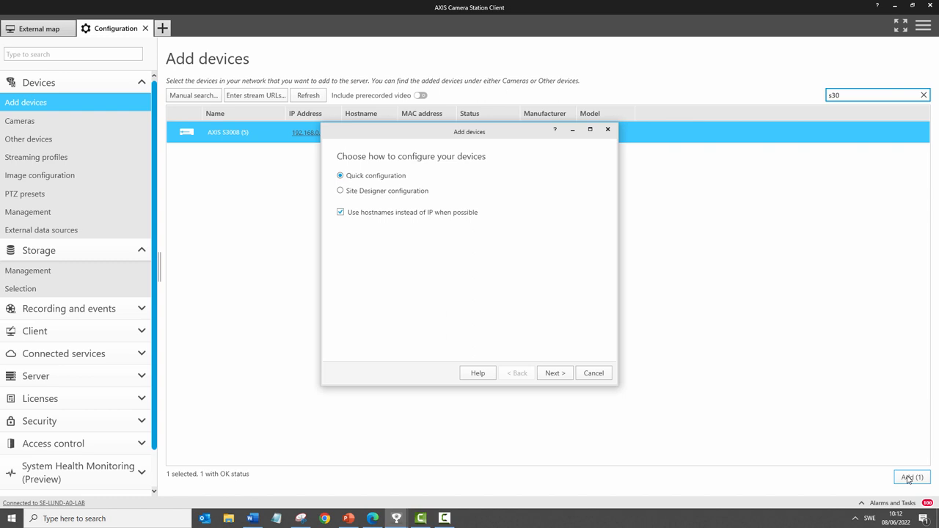
left_click(555, 372)
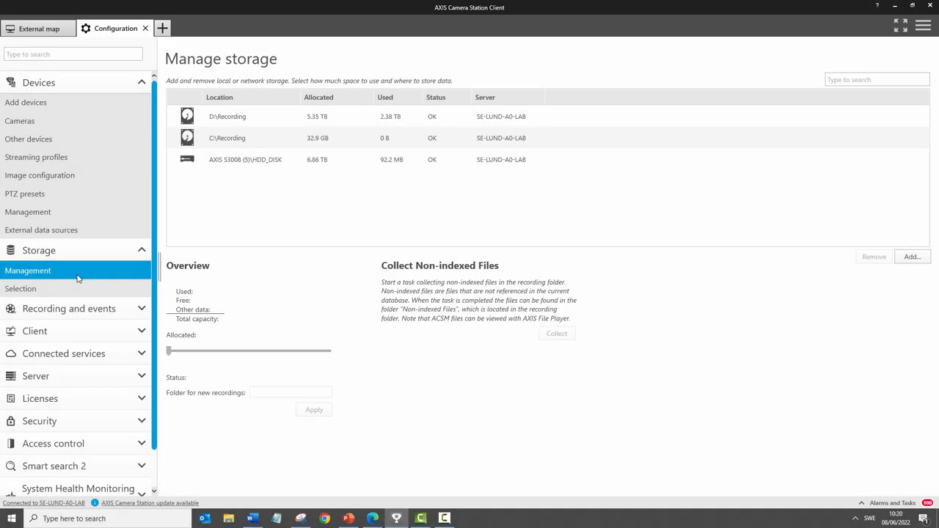
Confirm the recorder's disk is listed under Storage > Management
left_click(245, 159)
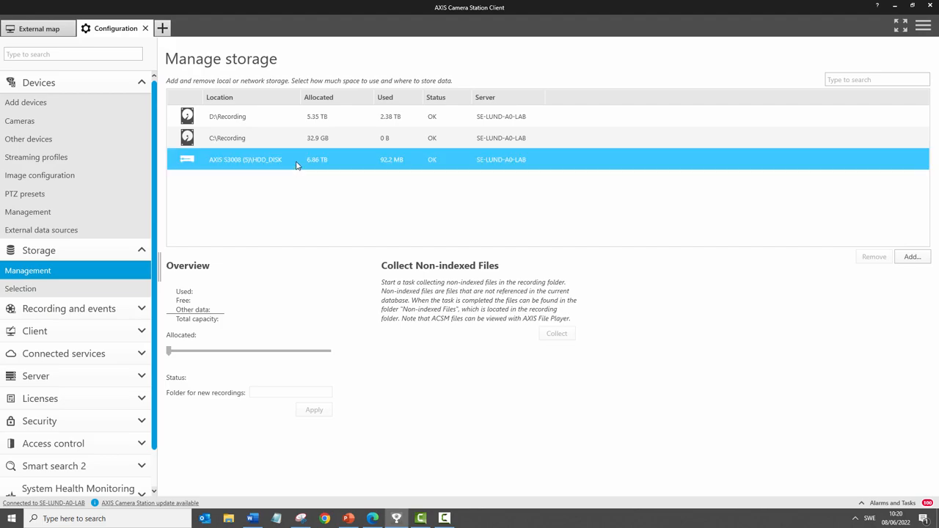
left_click(28, 137)
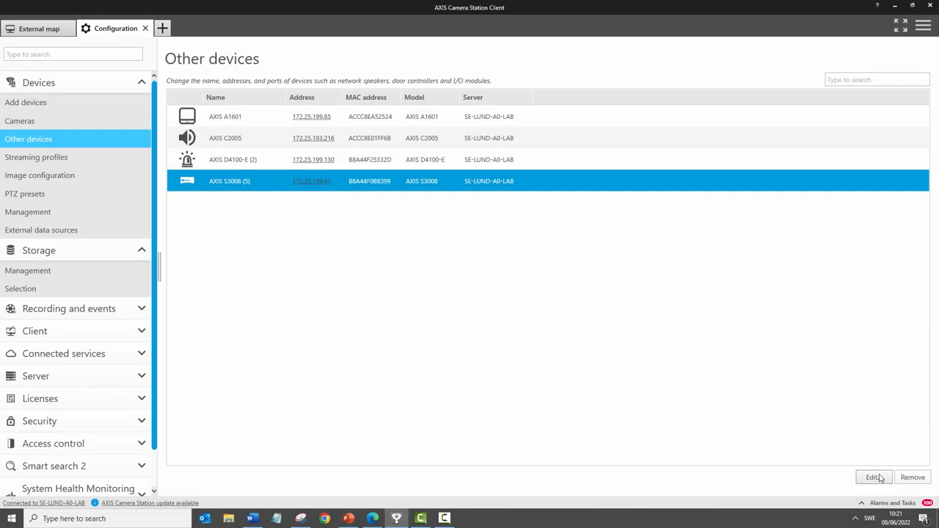
Rename the AXIS S3008 recorder to 'Storage for stockroom' in Other devices
left_click(873, 476)
type("Storage for stockroom")
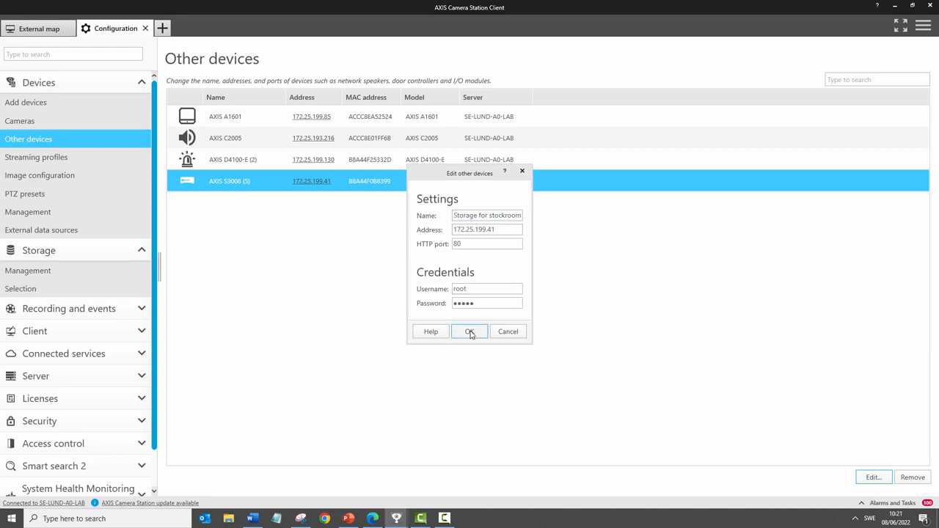
left_click(470, 332)
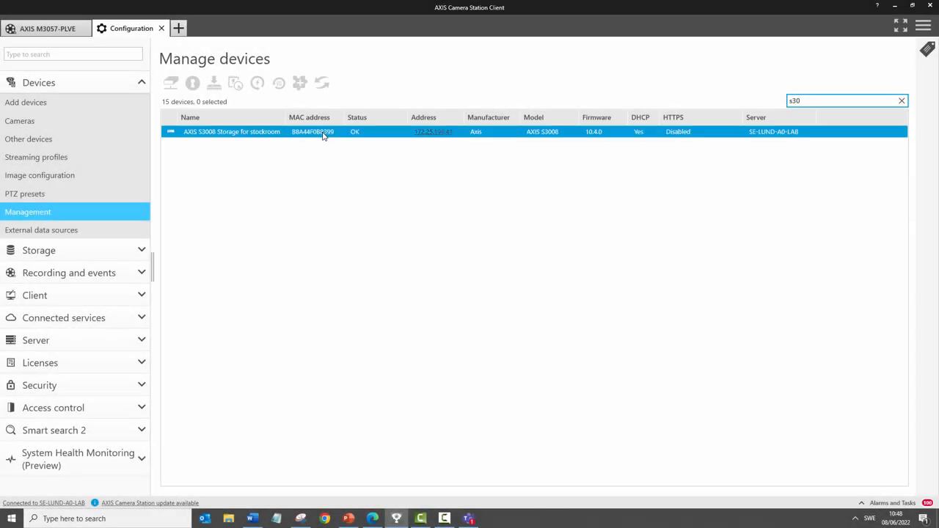
Start the recorder's firmware upgrade to 10.11.65, accepting the brief unavailability
right_click(323, 132)
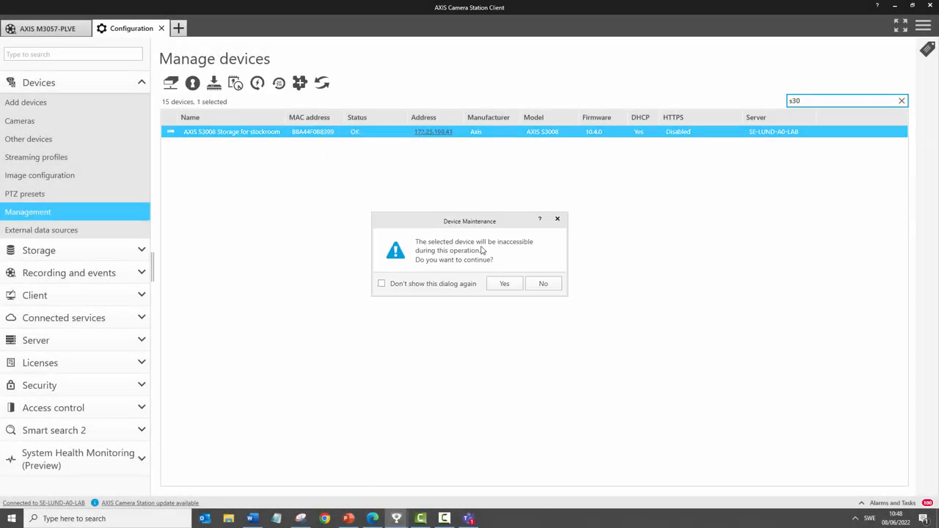
left_click(505, 283)
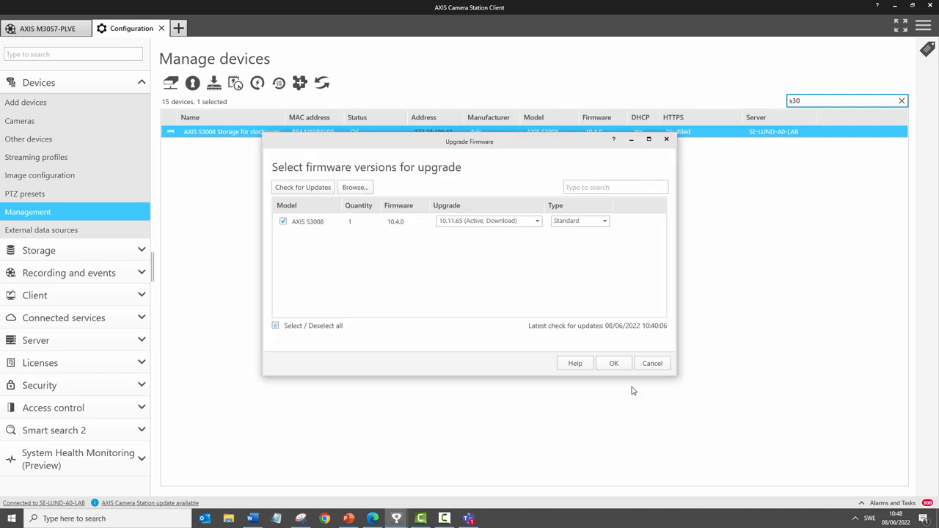
left_click(613, 364)
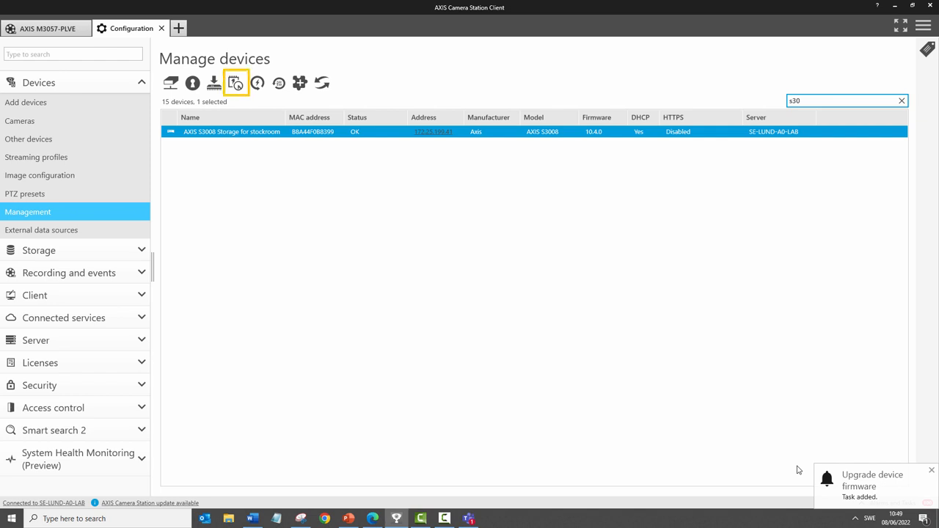
Enable 'Use this server as NTP server' in Server settings
left_click(18, 251)
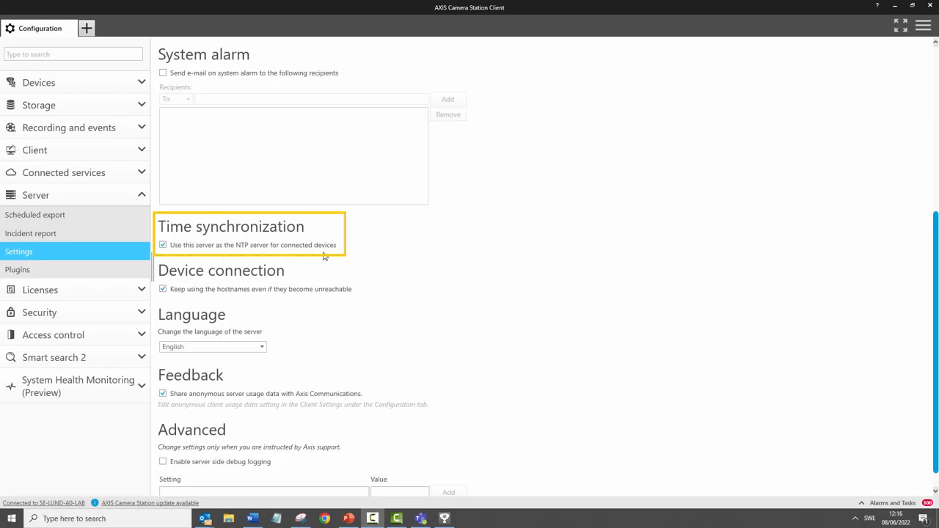
mouse_move(336, 256)
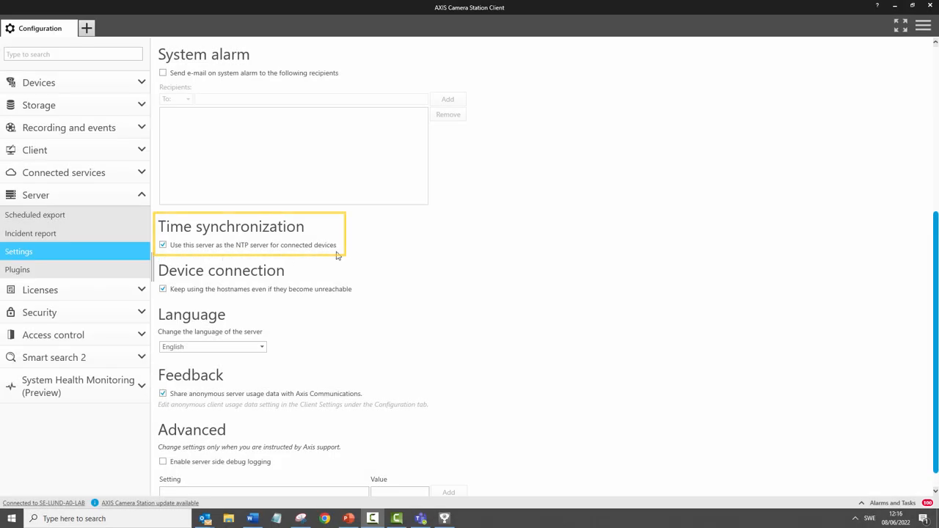
left_click(38, 82)
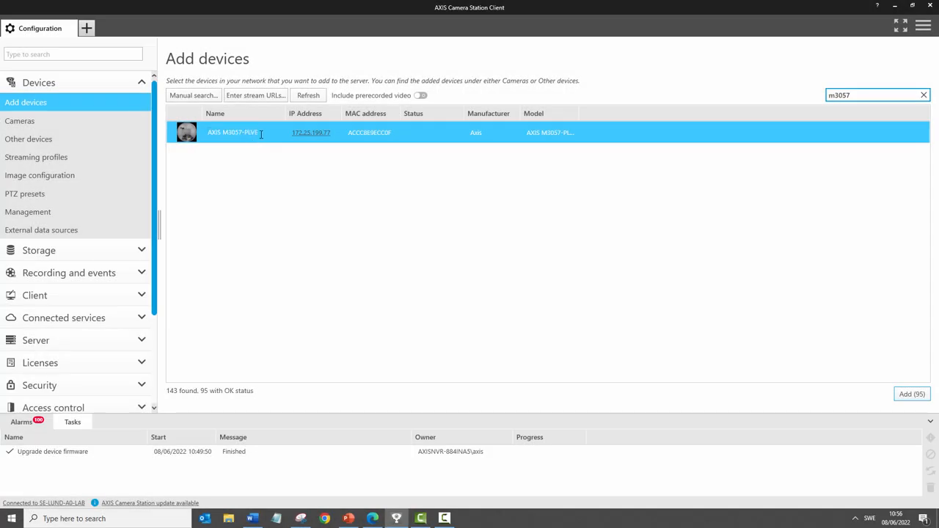
Install the AXIS M3057-PLVE camera recording to AXIS S3008 Storage for stockroom
left_click(911, 394)
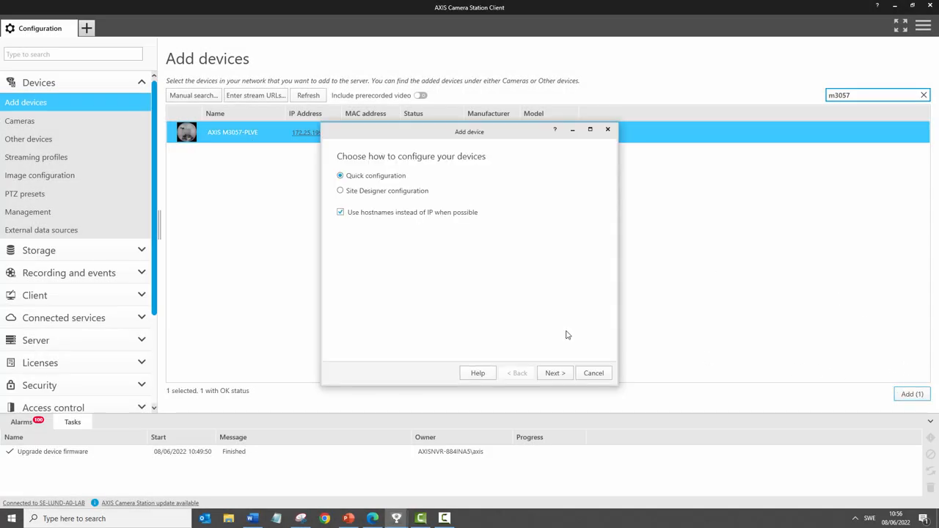
left_click(555, 373)
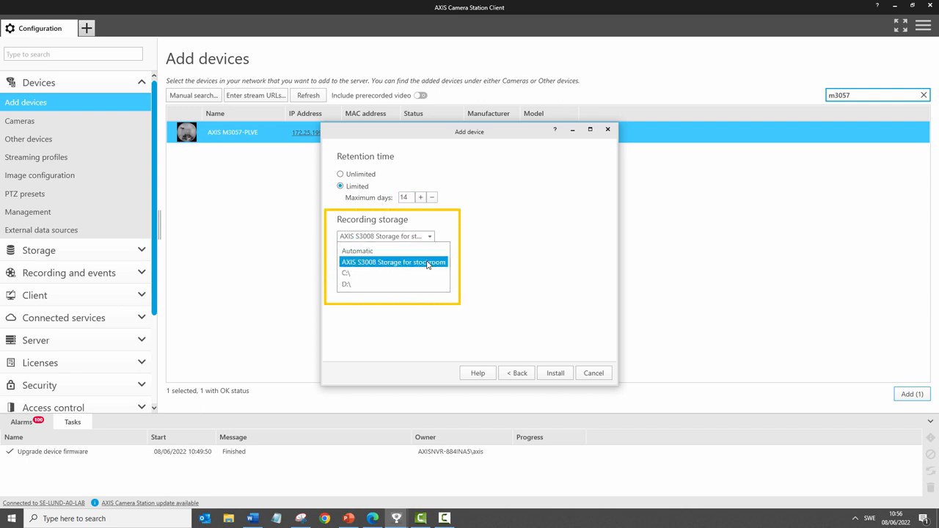
left_click(394, 261)
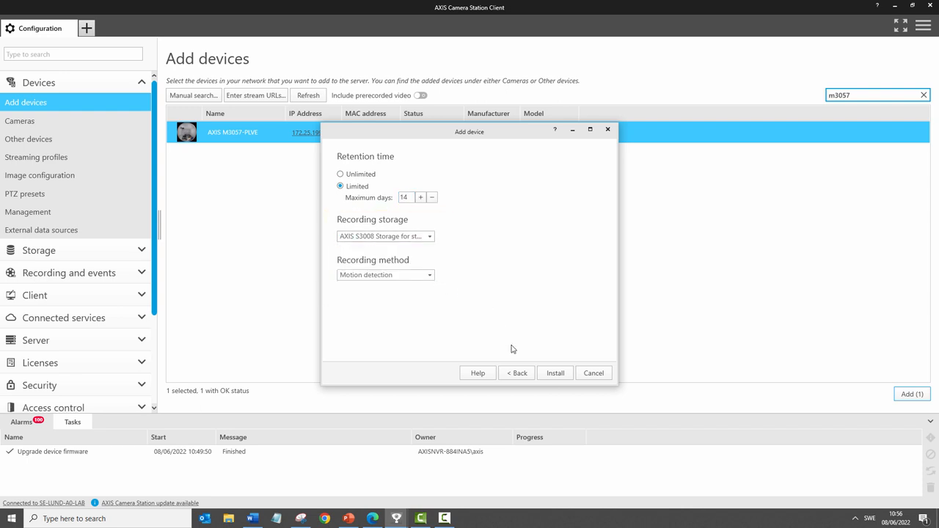
left_click(554, 372)
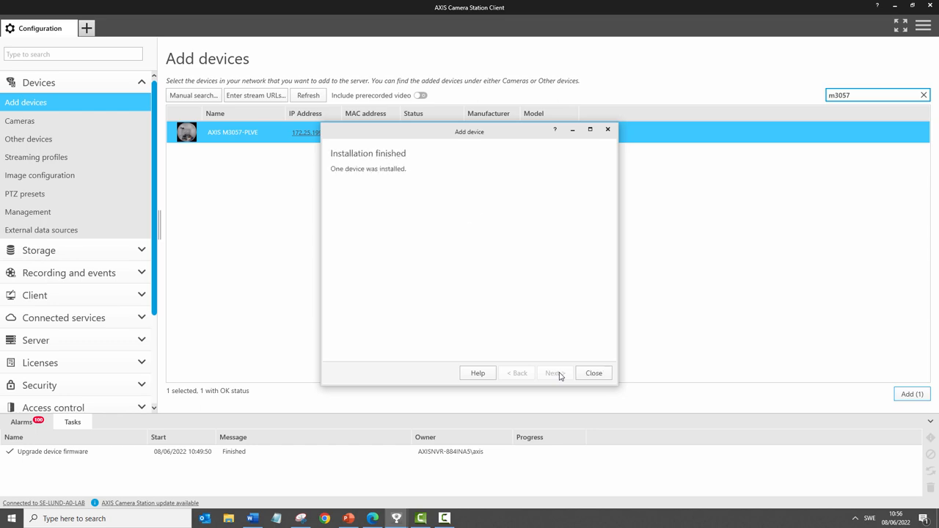
left_click(593, 372)
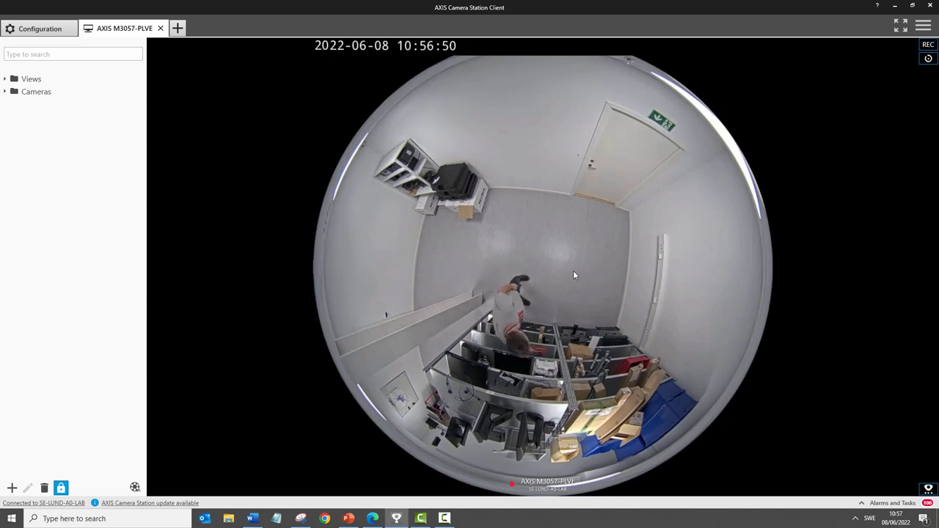
Switch from the camera's live view to its recorded playback
left_click(928, 59)
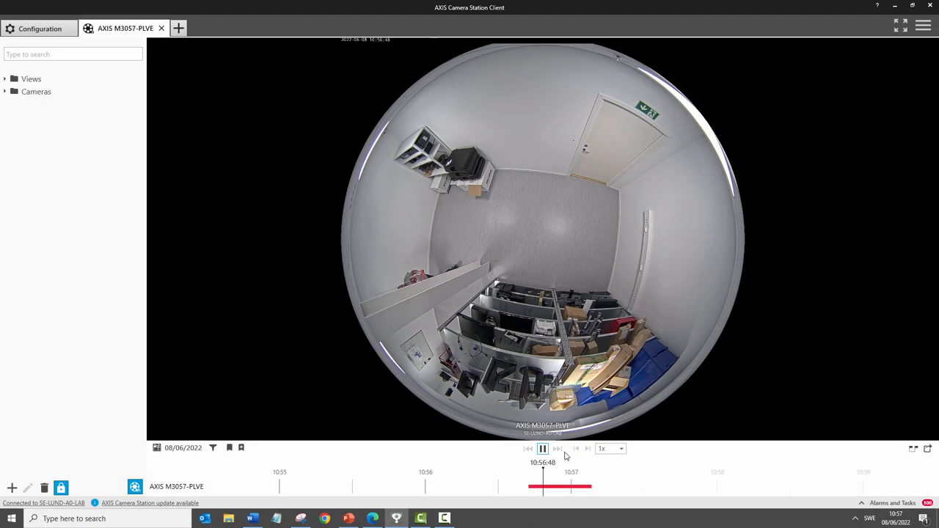